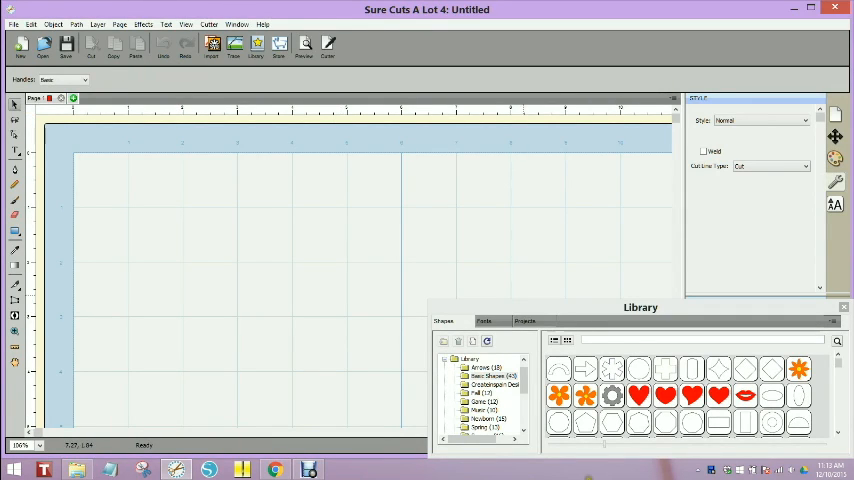
{"action": "mouse_move", "coordinate": [225, 226]}
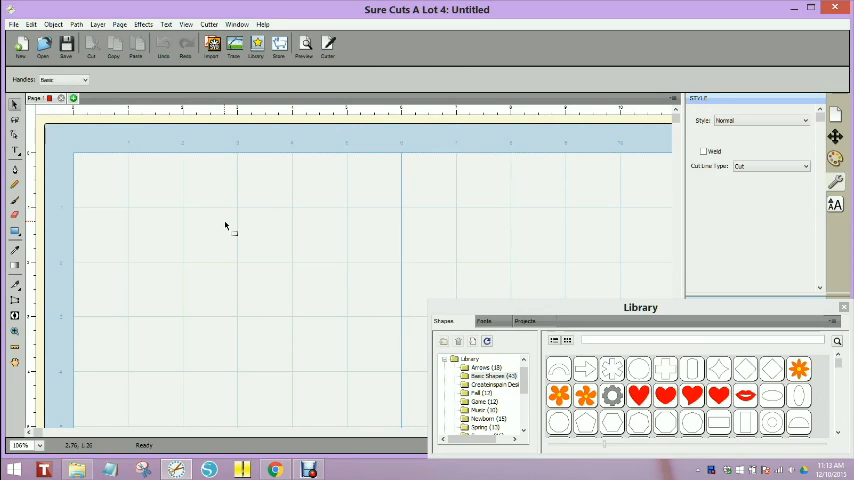
{"action": "mouse_move", "coordinate": [144, 220]}
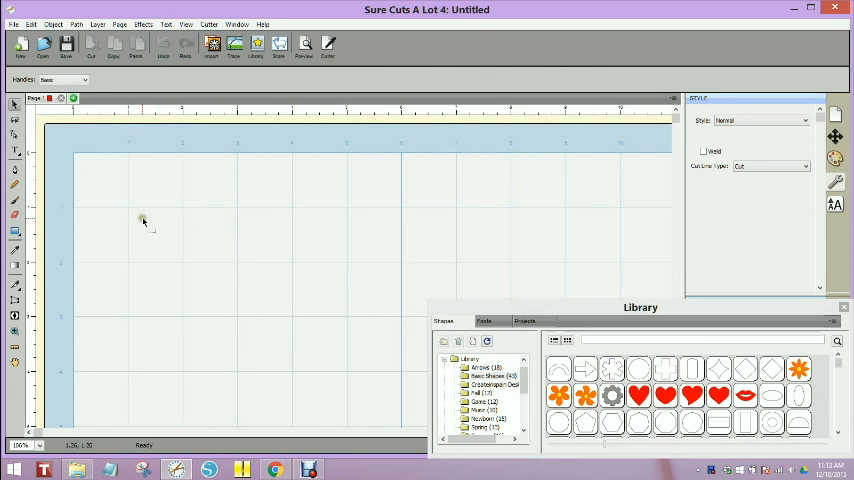
Drag the red heart from the Library onto the page and select it
{"action": "left_click", "coordinate": [646, 400]}
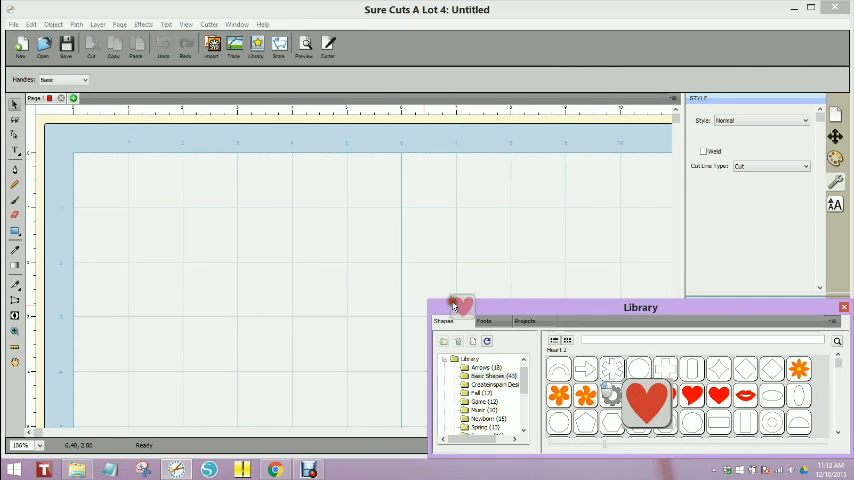
{"action": "left_click_drag", "start_coordinate": [647, 402], "coordinate": [175, 250]}
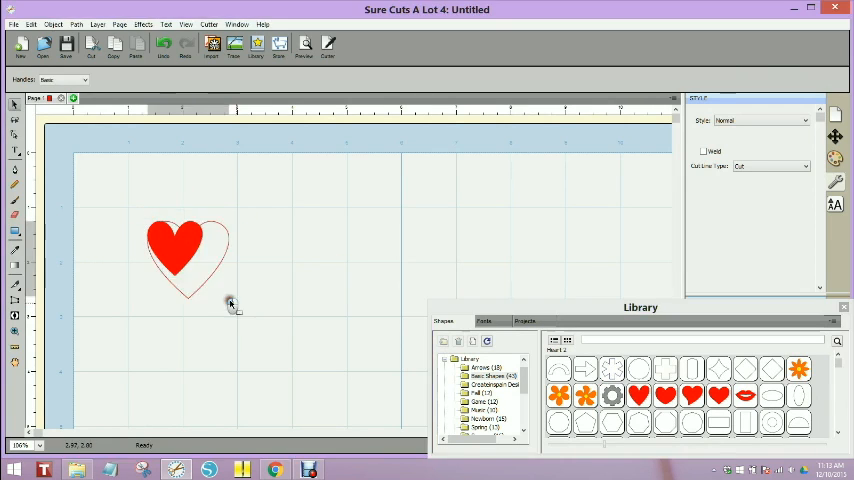
{"action": "double_click", "coordinate": [664, 396]}
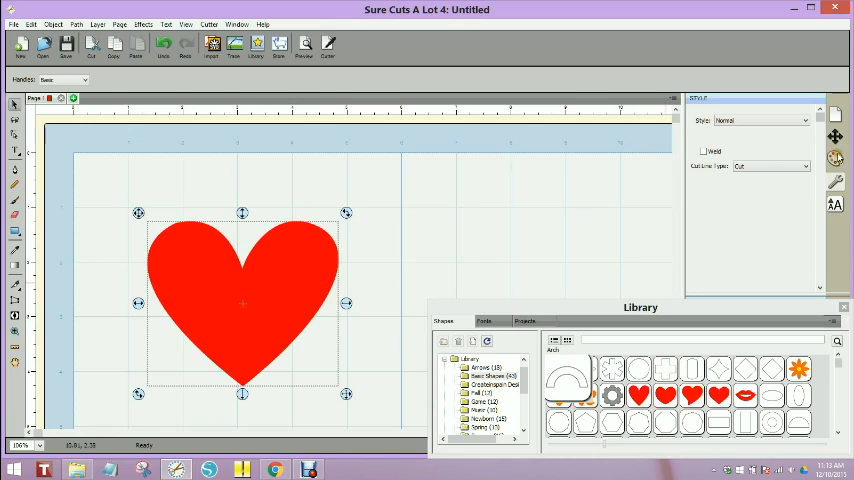
Set the heart's Fill to None and give its outline a dashed Line Style
{"action": "left_click", "coordinate": [836, 157]}
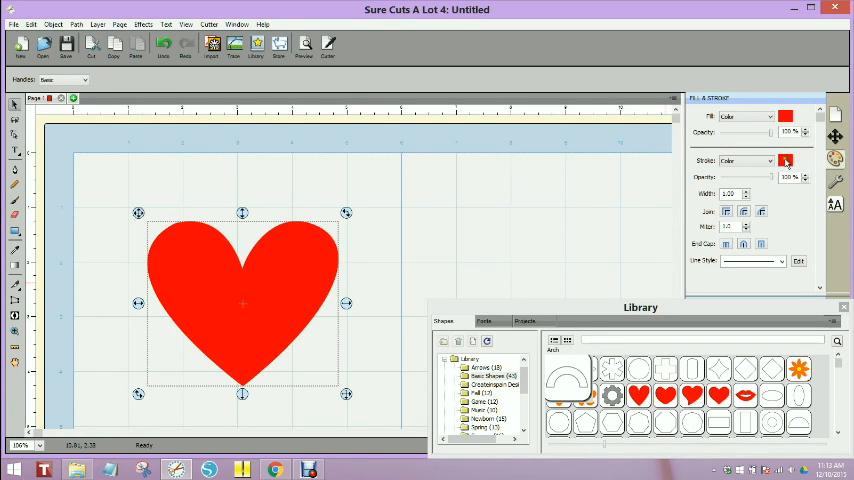
{"action": "left_click", "coordinate": [770, 117]}
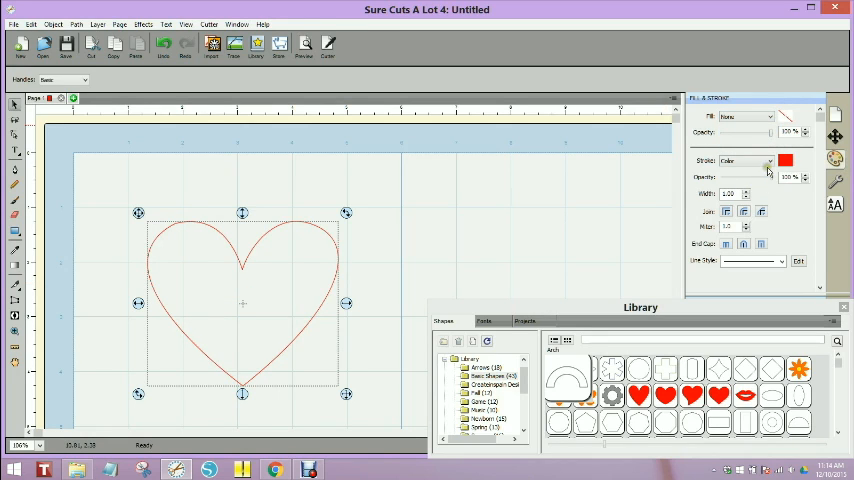
{"action": "mouse_move", "coordinate": [695, 267]}
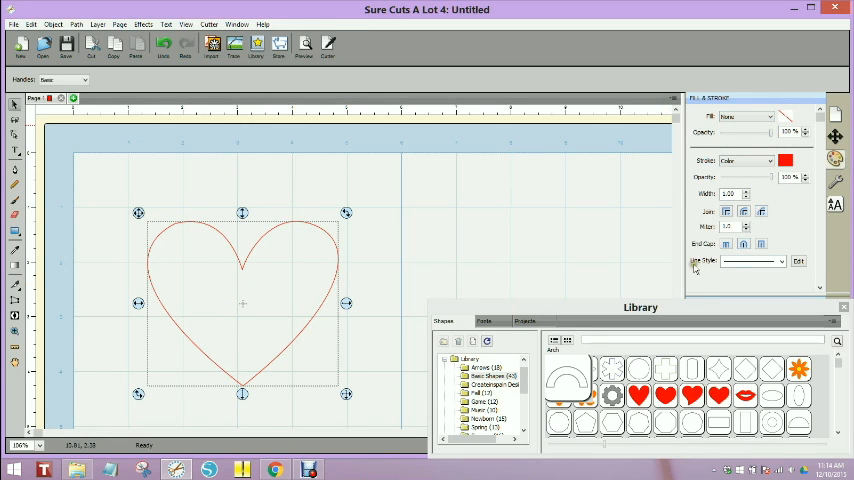
{"action": "left_click", "coordinate": [782, 261]}
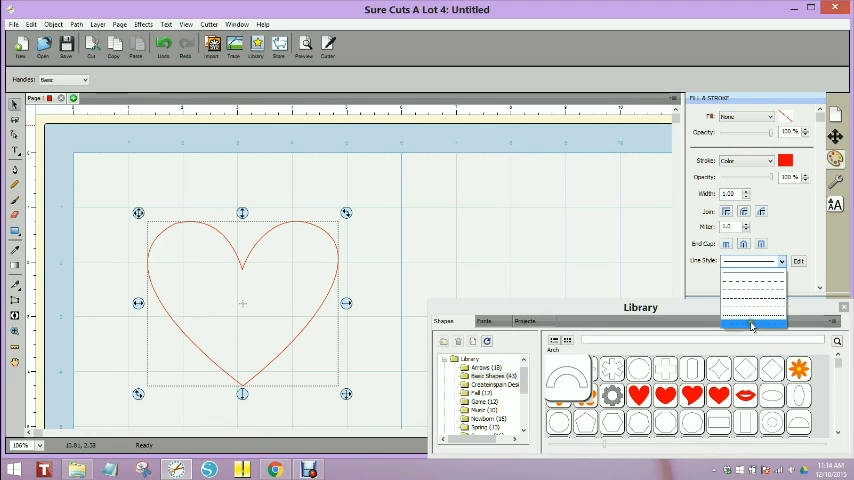
{"action": "left_click", "coordinate": [752, 322]}
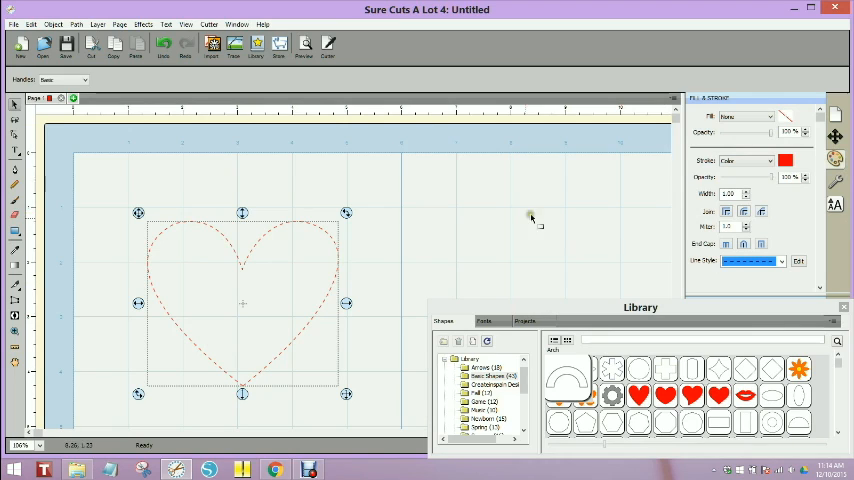
{"action": "mouse_move", "coordinate": [255, 351]}
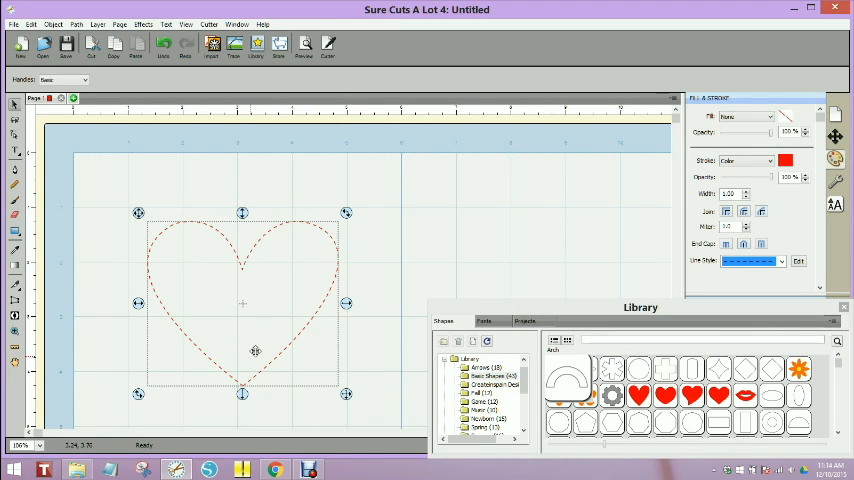
{"action": "mouse_move", "coordinate": [328, 244]}
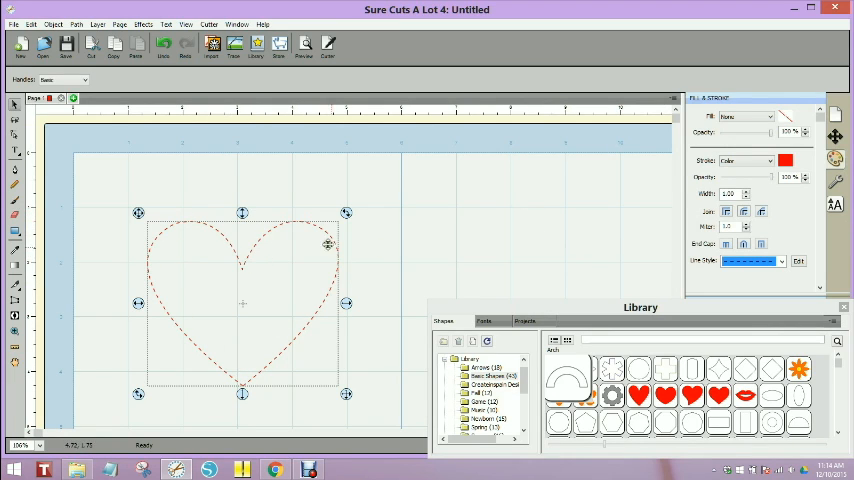
{"action": "mouse_move", "coordinate": [448, 272]}
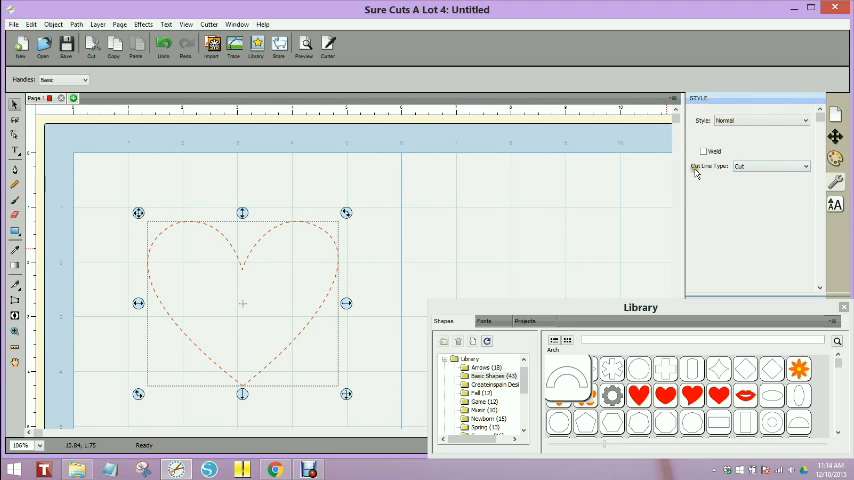
{"action": "mouse_move", "coordinate": [718, 171]}
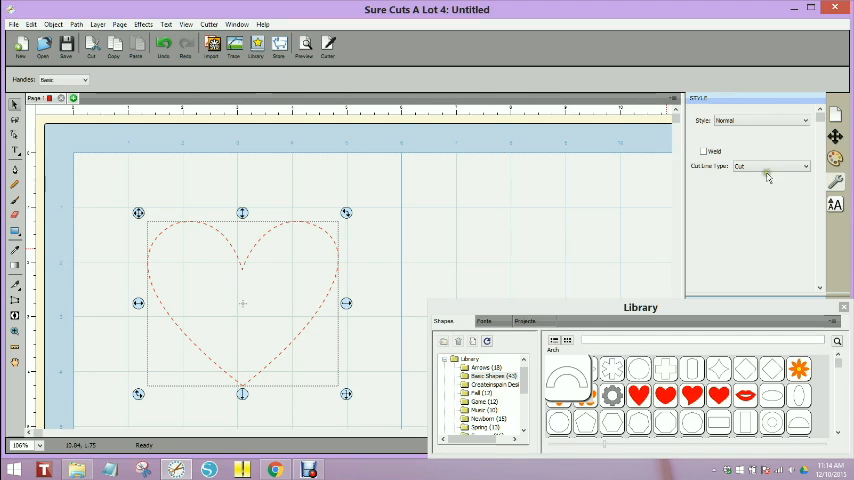
Change the heart's Cut Line Type from Cut to Draw (Pen)
{"action": "left_click", "coordinate": [770, 166]}
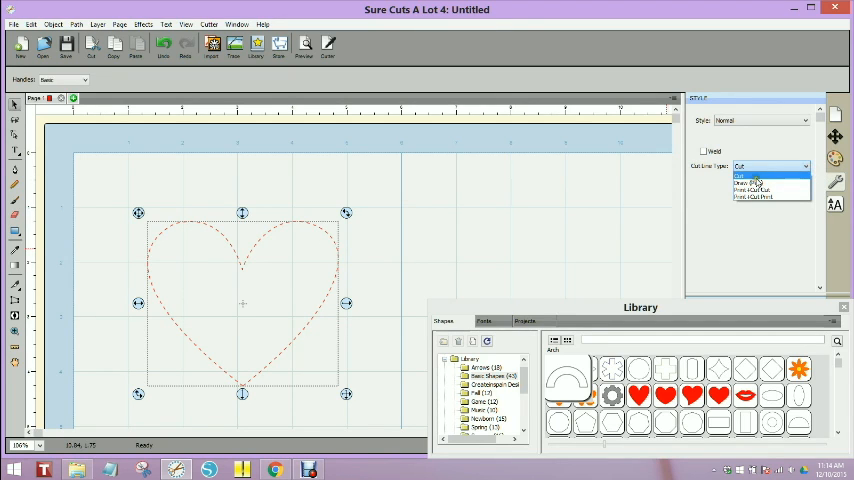
{"action": "left_click", "coordinate": [747, 183]}
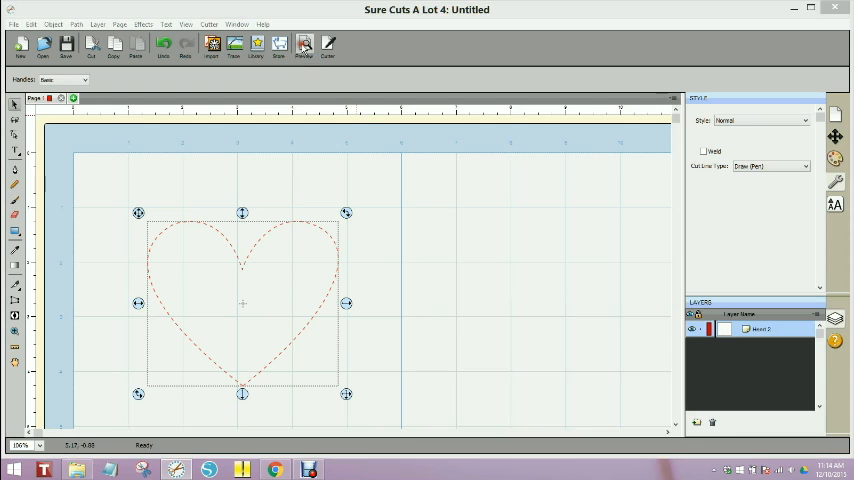
Preview the heart as a pen-drawn outline in Preview Options, then close it
{"action": "left_click", "coordinate": [304, 43]}
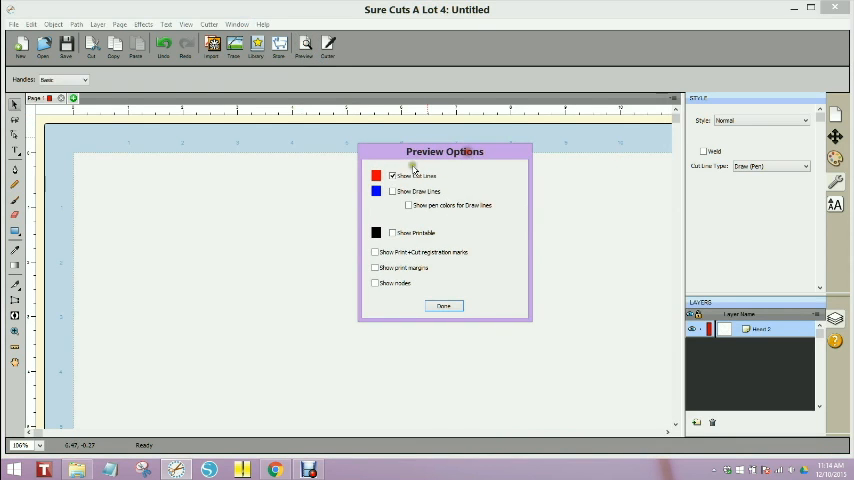
{"action": "left_click", "coordinate": [392, 191]}
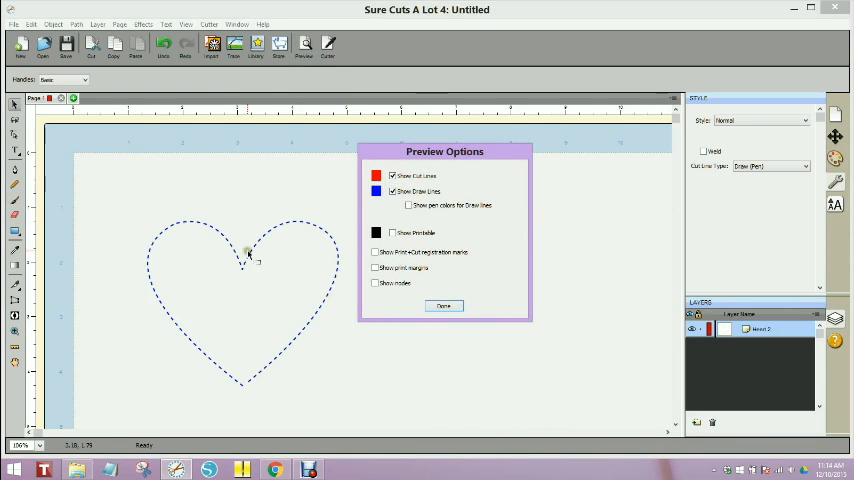
{"action": "mouse_move", "coordinate": [258, 370]}
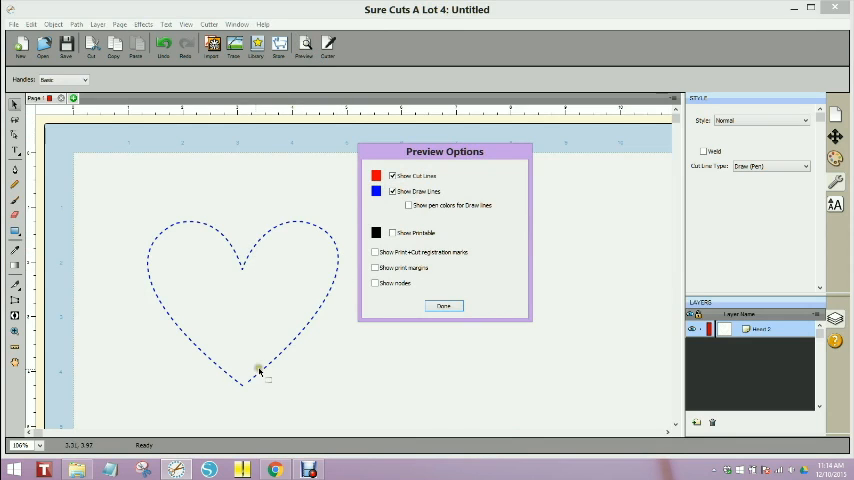
{"action": "mouse_move", "coordinate": [332, 240]}
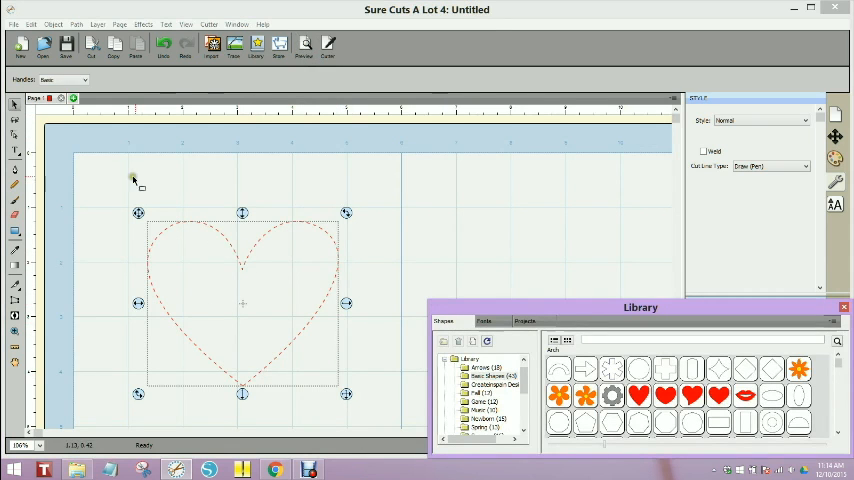
{"action": "mouse_move", "coordinate": [16, 172]}
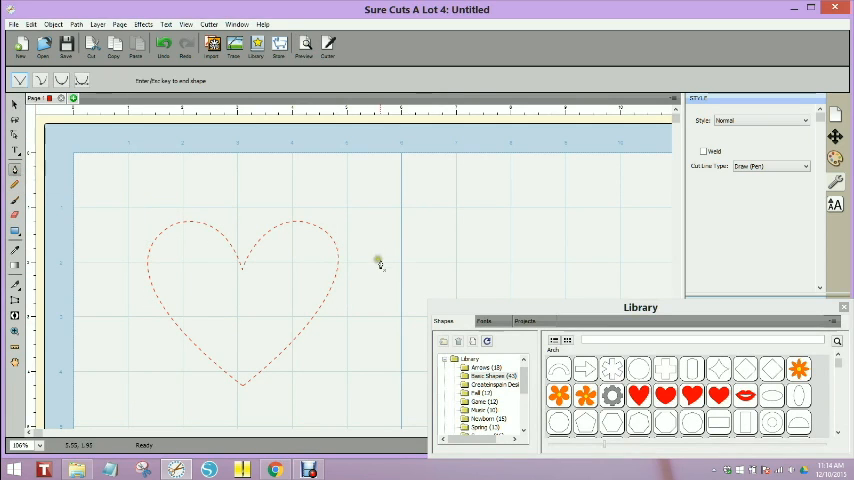
Draw an arrow-shaped path to the right of the heart
{"action": "left_click_drag", "start_coordinate": [378, 258], "coordinate": [568, 259]}
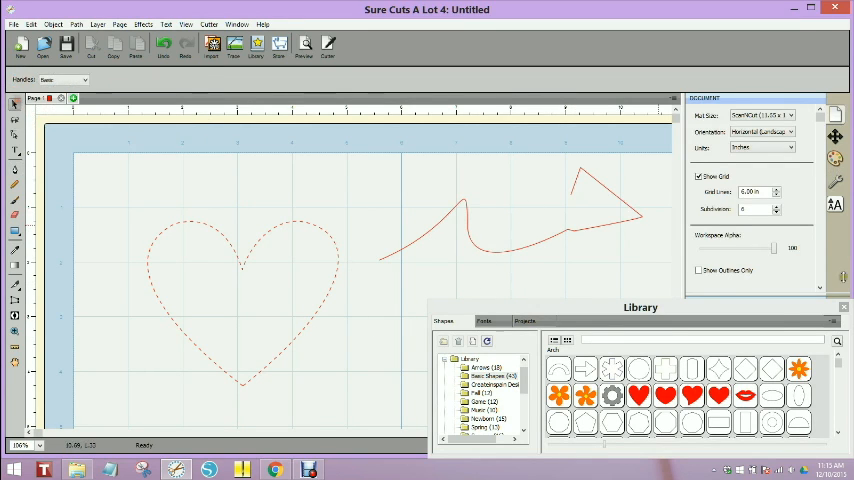
Select the arrow path and give it a dashed Line Style
{"action": "left_click", "coordinate": [517, 250]}
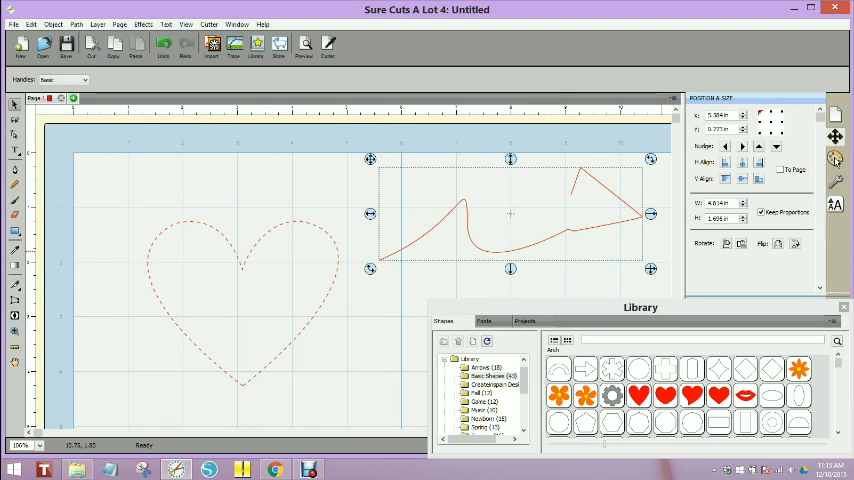
{"action": "left_click", "coordinate": [835, 158]}
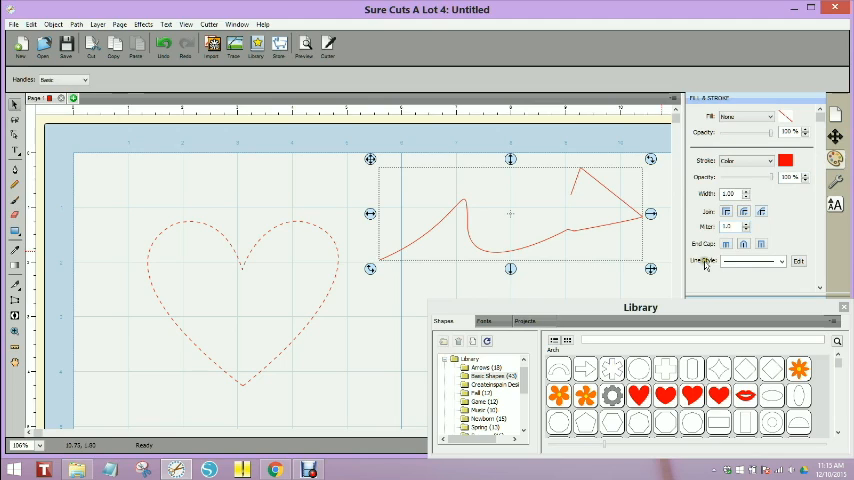
{"action": "left_click", "coordinate": [783, 261]}
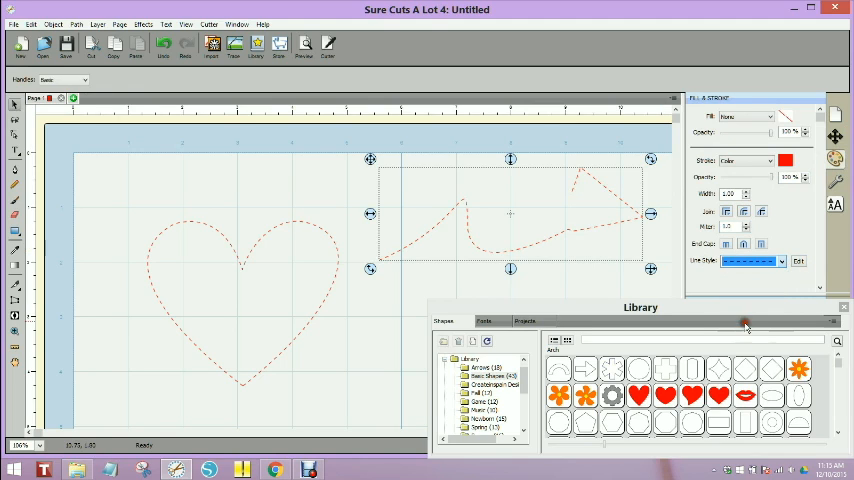
{"action": "left_click", "coordinate": [835, 180]}
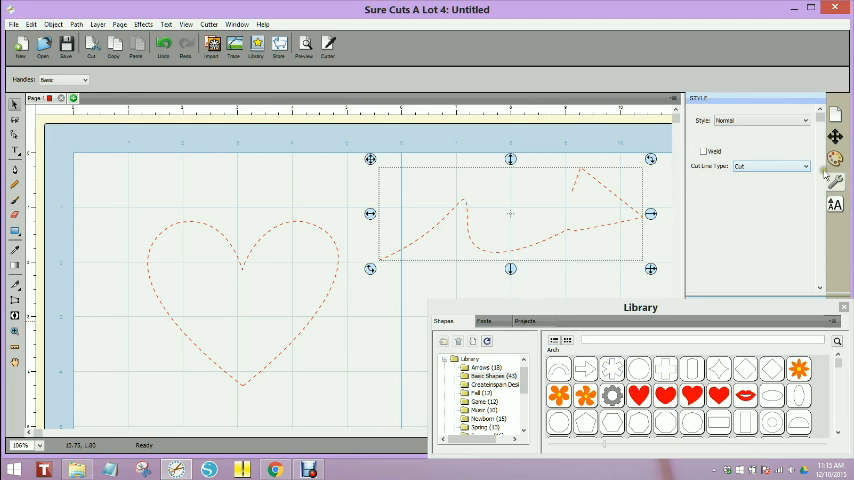
Set the arrow's Cut Line Type to Draw (Pen) and deselect it
{"action": "left_click", "coordinate": [803, 166]}
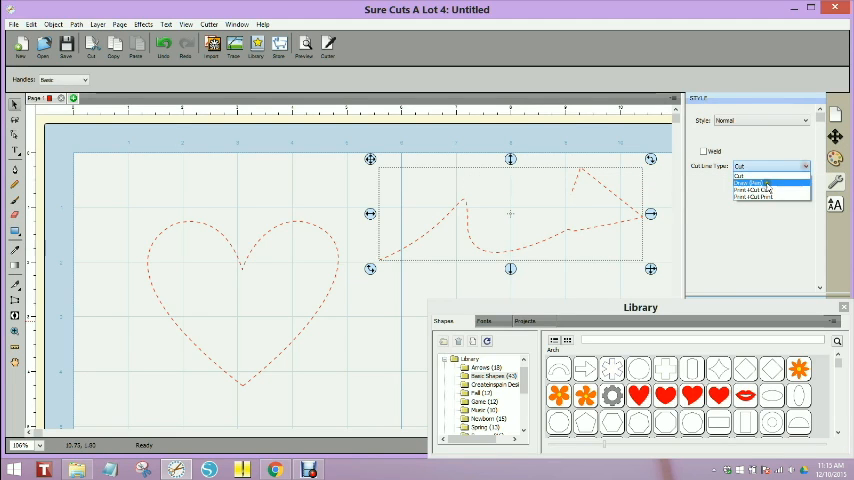
{"action": "left_click", "coordinate": [770, 189]}
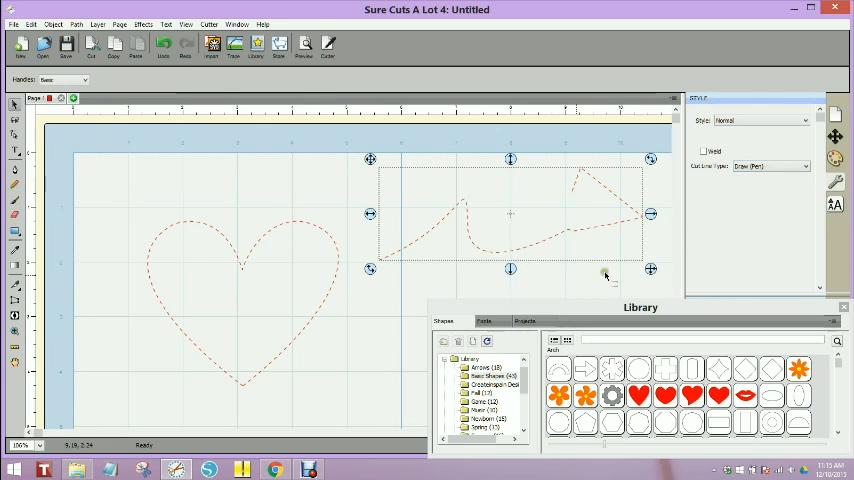
{"action": "left_click", "coordinate": [327, 44]}
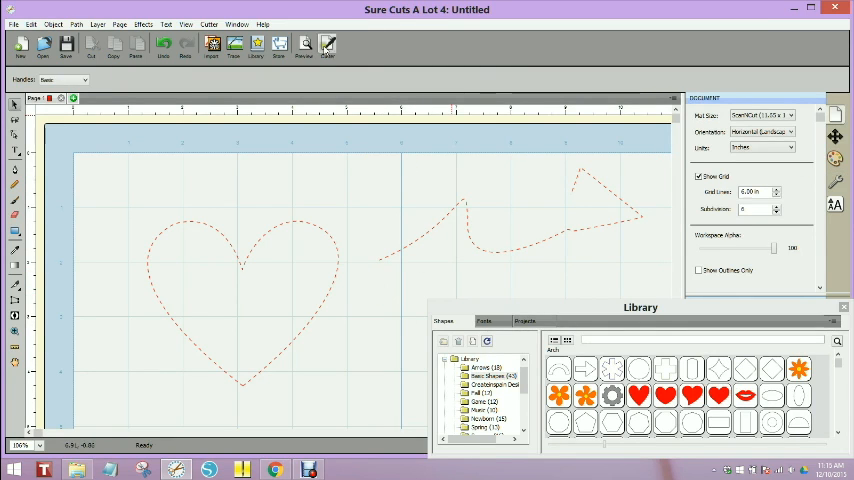
{"action": "left_click", "coordinate": [303, 45]}
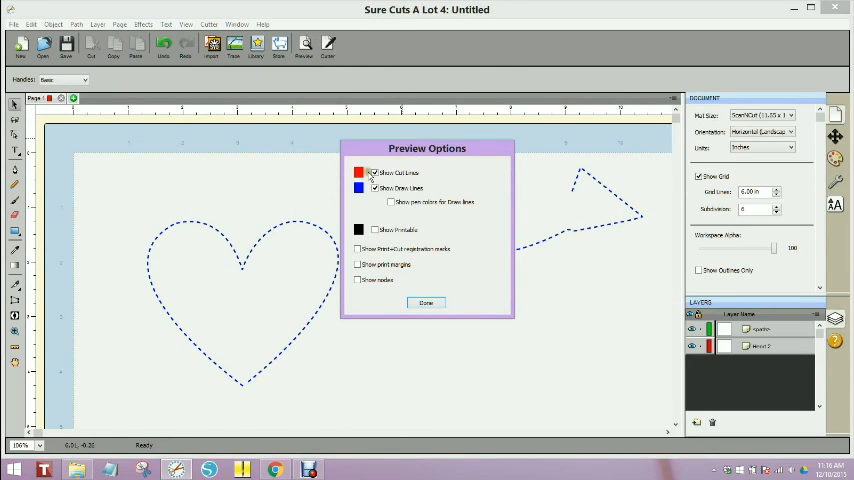
{"action": "left_click", "coordinate": [375, 173]}
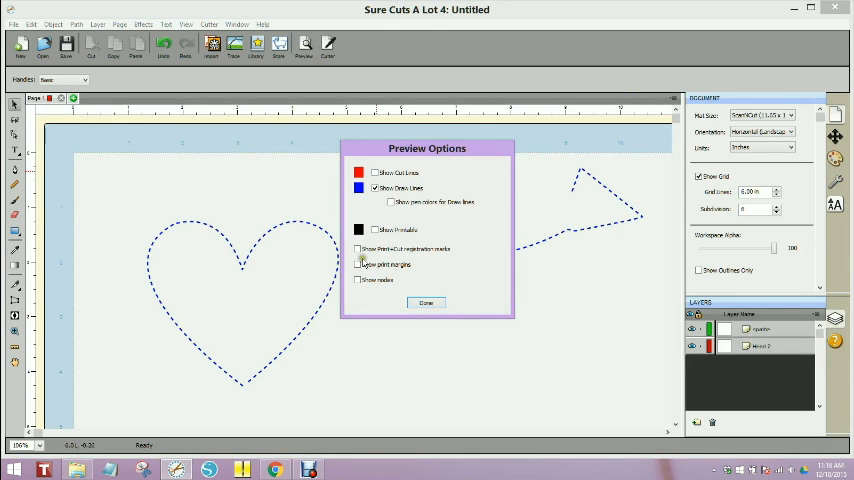
{"action": "left_click_drag", "start_coordinate": [427, 148], "coordinate": [585, 165]}
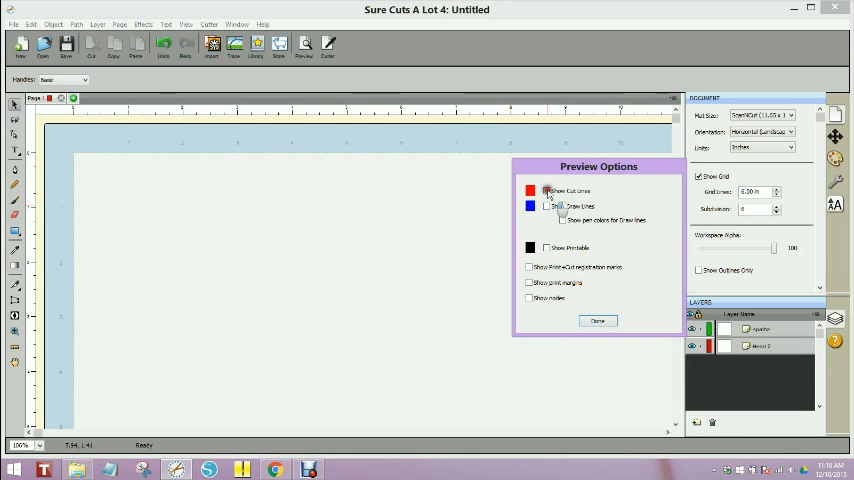
{"action": "left_click", "coordinate": [547, 190]}
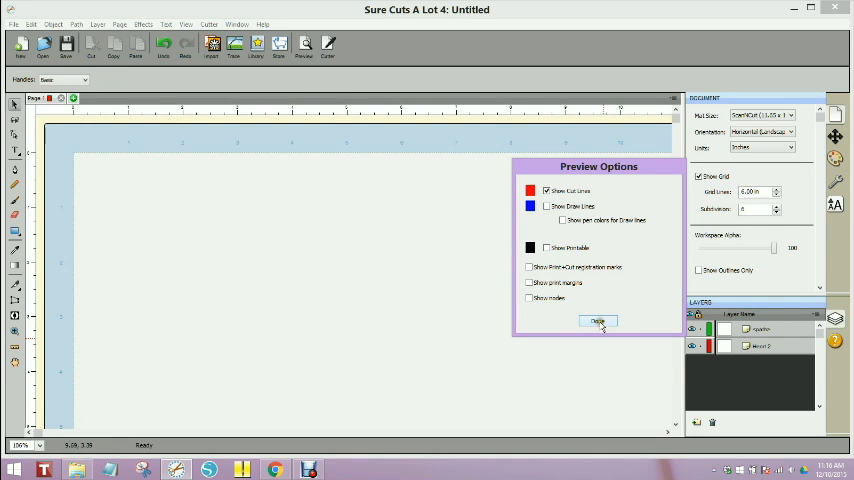
{"action": "left_click", "coordinate": [597, 321]}
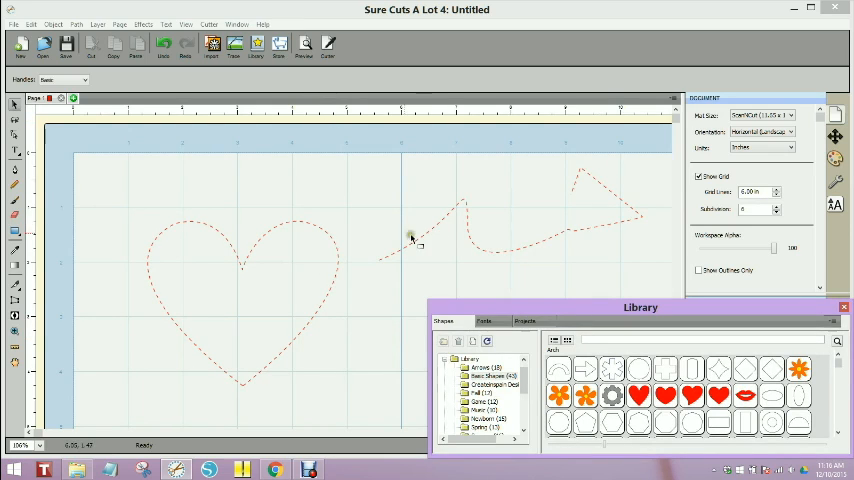
{"action": "mouse_move", "coordinate": [385, 250]}
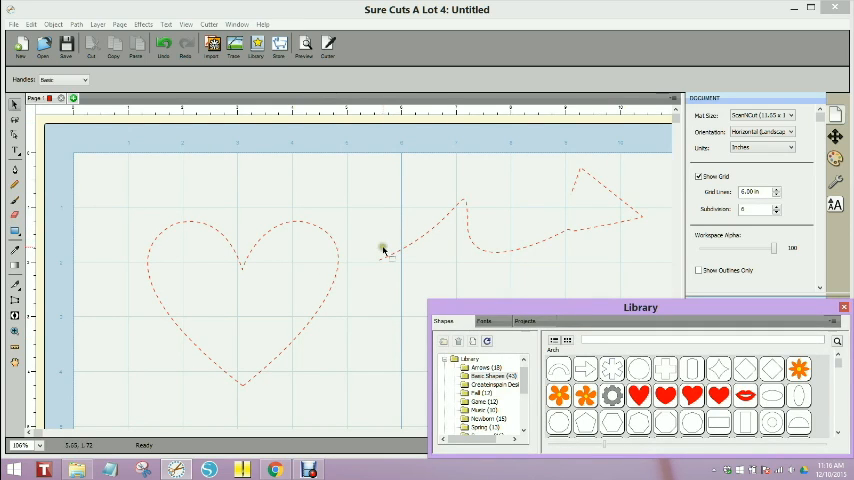